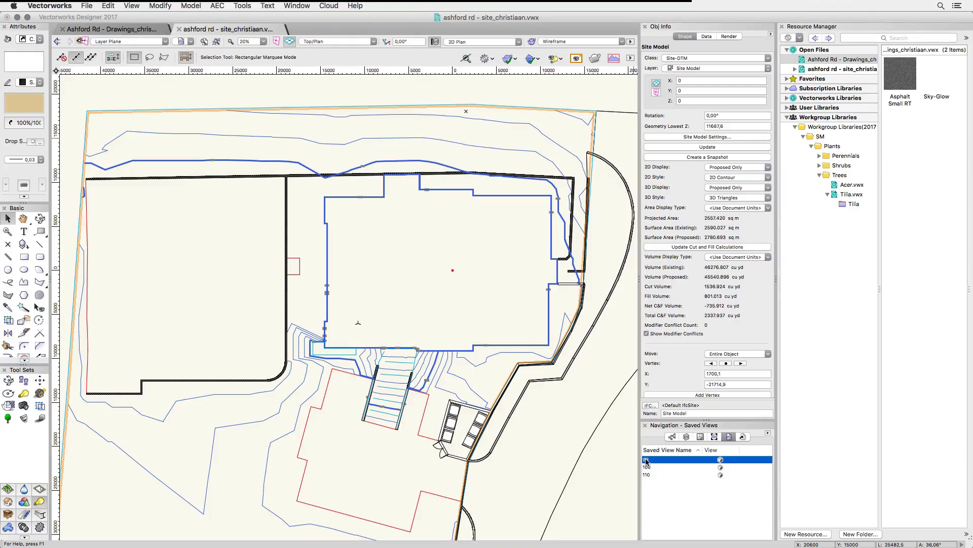
Switch from the 2D plan to the saved 3D OpenGL perspective of the site.
{"action": "double_click", "coordinate": [676, 460]}
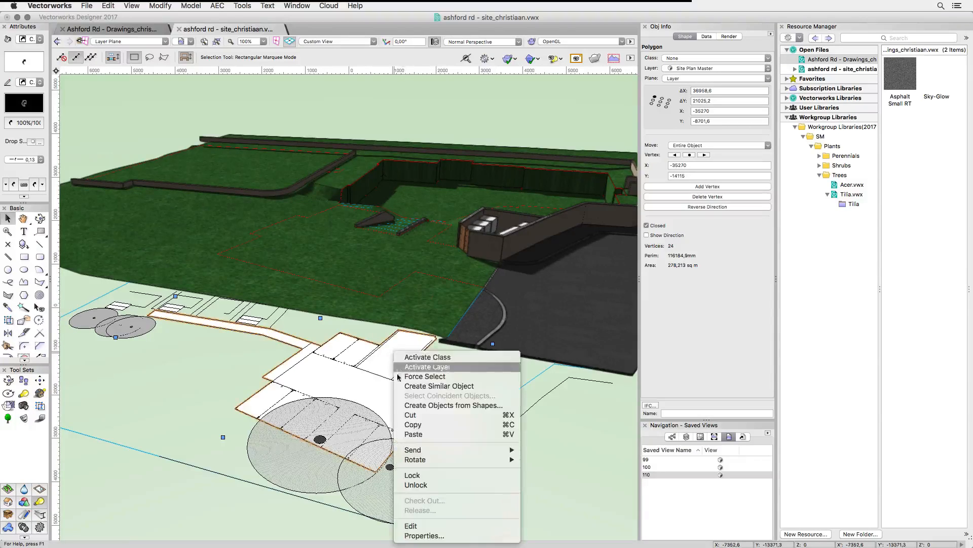
Turn the outlined polygon into a texture-bed site modifier and update the site model.
{"action": "left_click", "coordinate": [452, 404]}
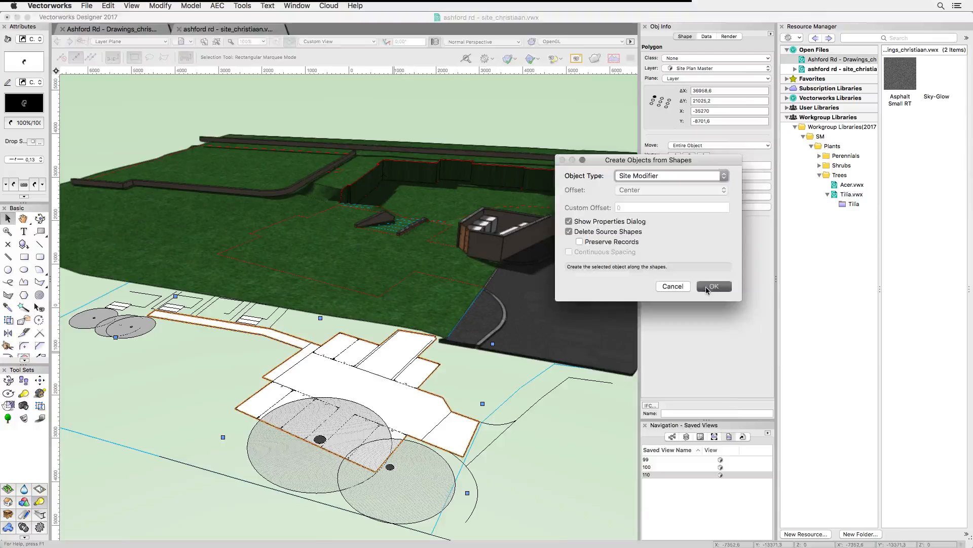
{"action": "left_click", "coordinate": [712, 286]}
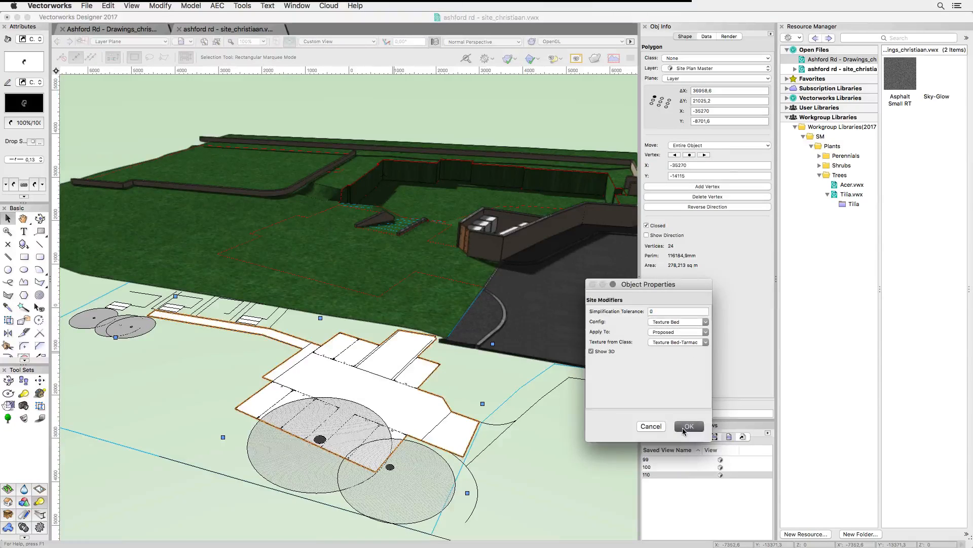
{"action": "left_click", "coordinate": [687, 426]}
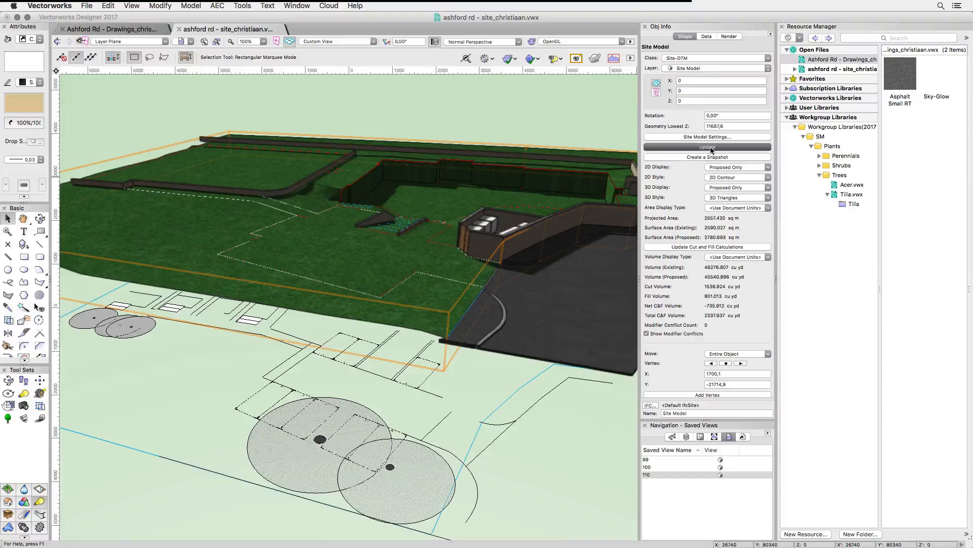
{"action": "left_click", "coordinate": [707, 146]}
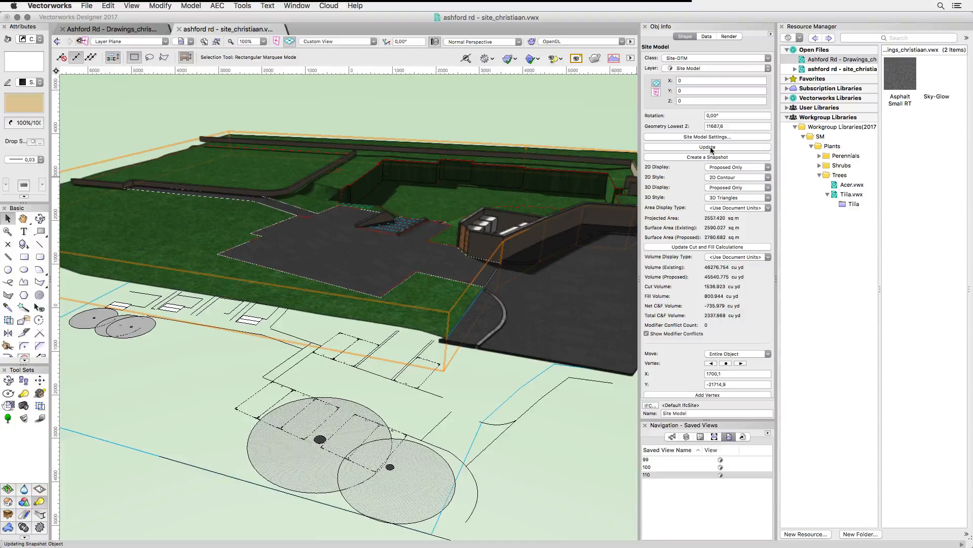
{"action": "left_click", "coordinate": [40, 218]}
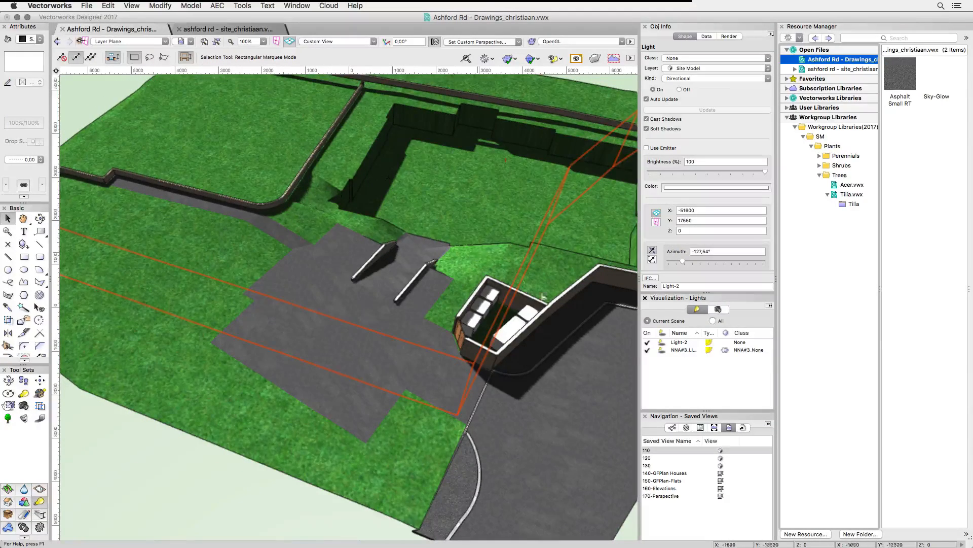
Activate the saved view showing the rendered terrace houses and flats block on the site.
{"action": "left_click", "coordinate": [742, 426]}
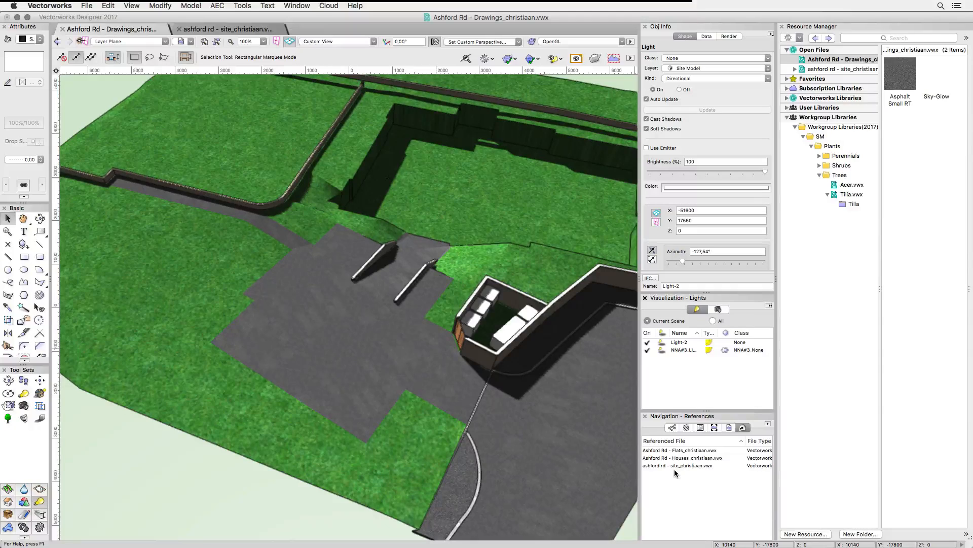
{"action": "left_click", "coordinate": [729, 427]}
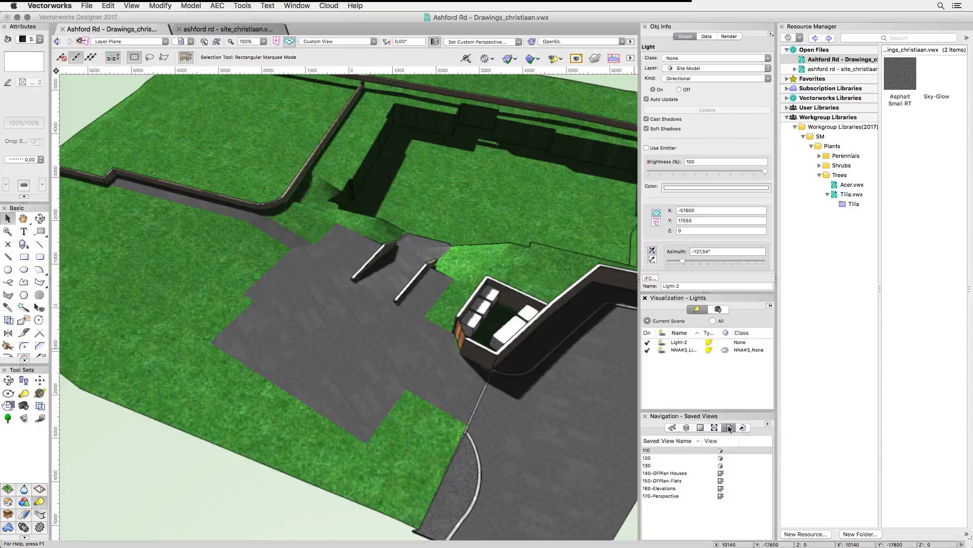
{"action": "left_click", "coordinate": [676, 458]}
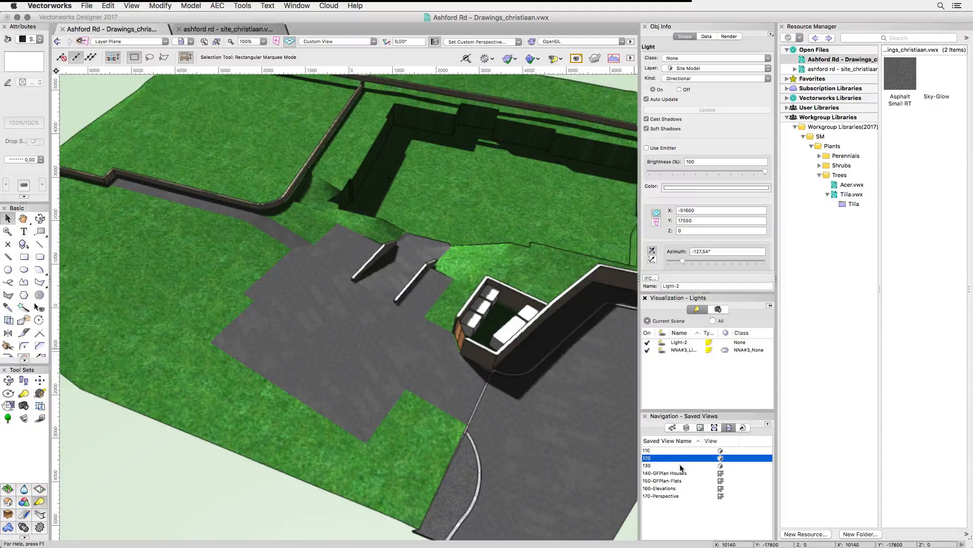
{"action": "left_click", "coordinate": [676, 465]}
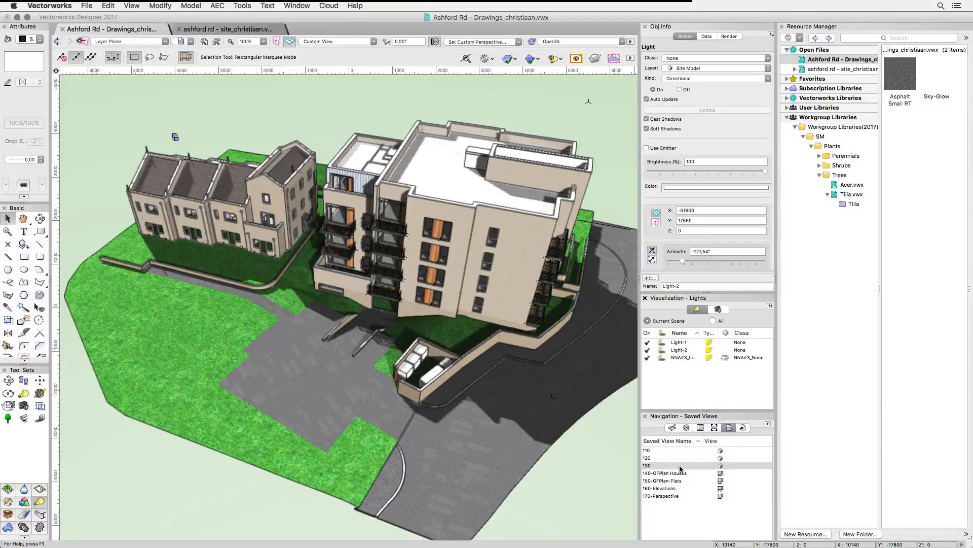
Step through saved views 140-GFPlan Houses, 150-GFPlan-Flats, 160-Elevations and 170-Perspective.
{"action": "left_click", "coordinate": [677, 473]}
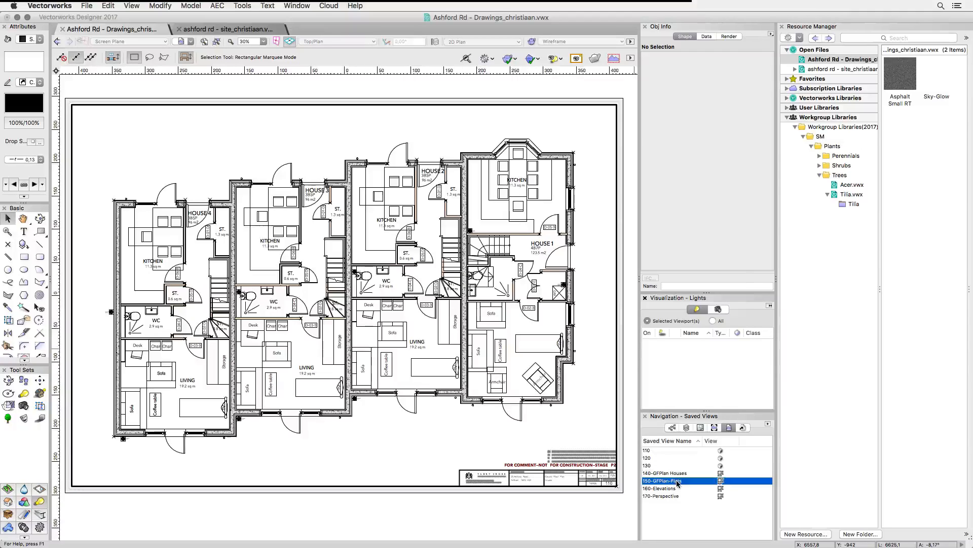
{"action": "double_click", "coordinate": [662, 480]}
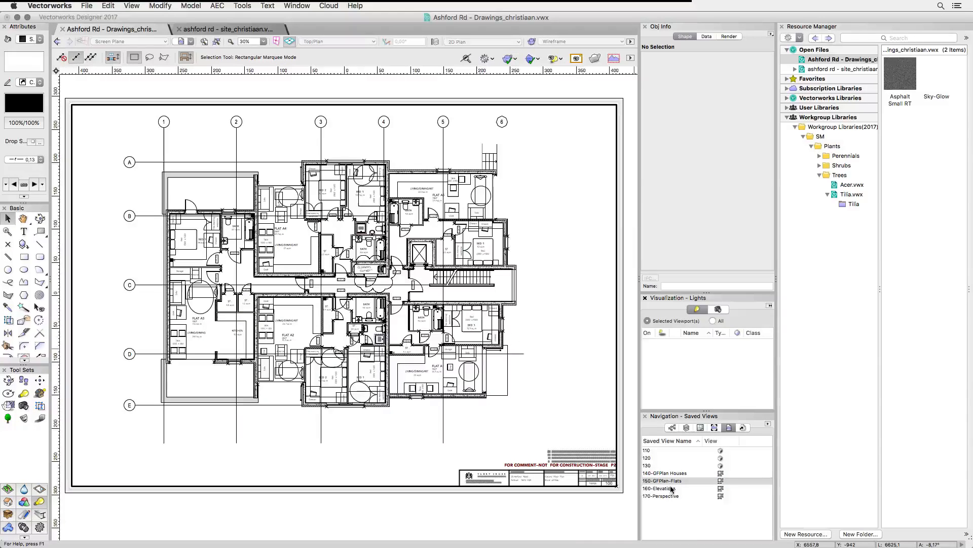
{"action": "double_click", "coordinate": [660, 488]}
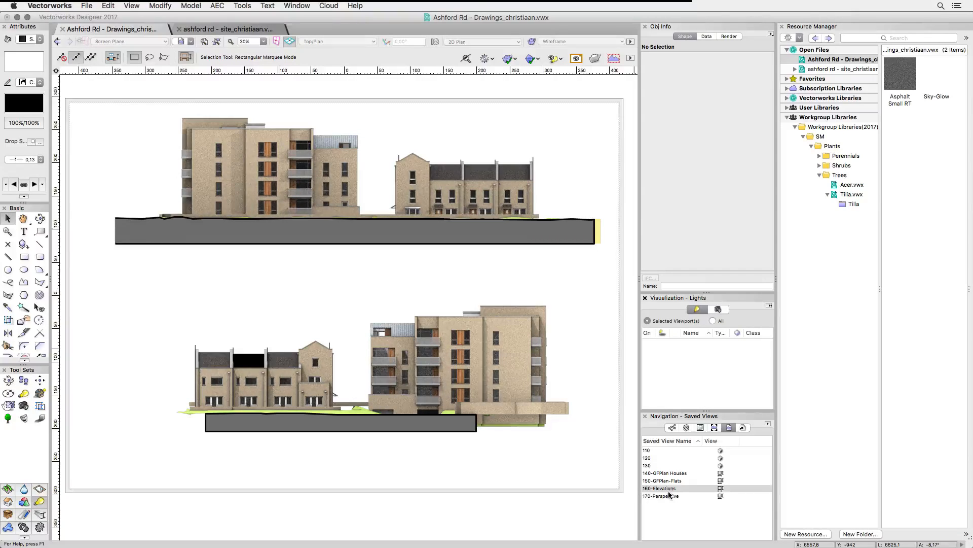
{"action": "double_click", "coordinate": [661, 496]}
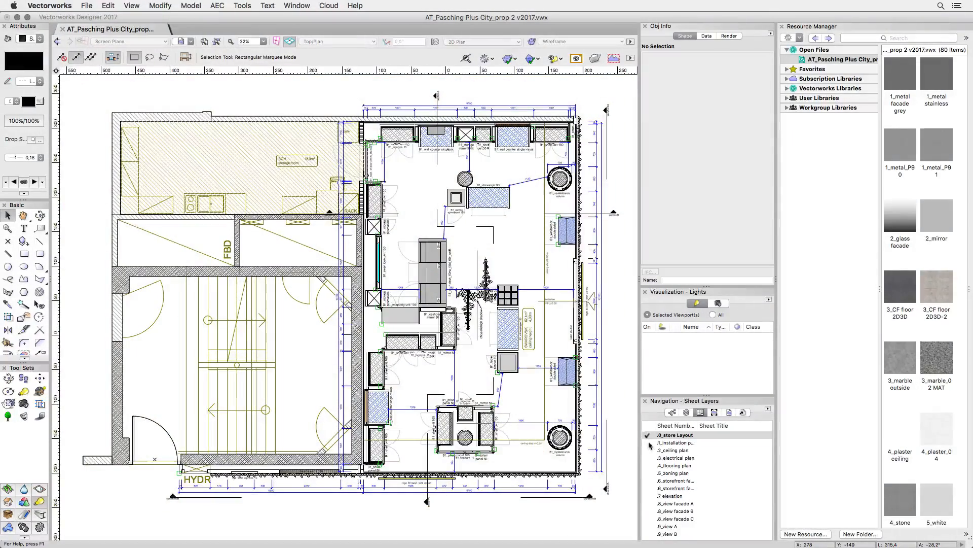
Activate the 3_electrical plan sheet layer of the Pasching Plus City shop project.
{"action": "left_click", "coordinate": [677, 458]}
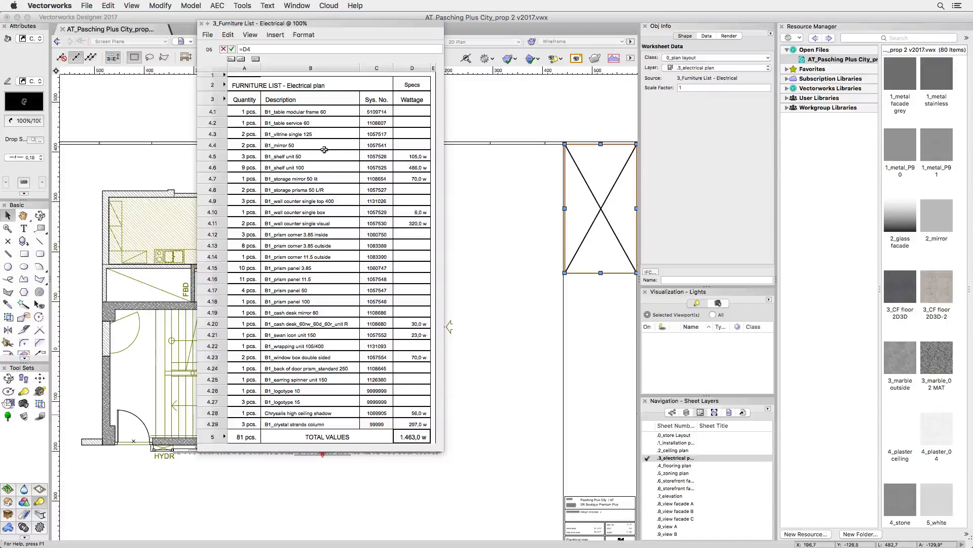
Page through the Storefront facade A, B and C rendering sheets.
{"action": "left_click", "coordinate": [203, 24]}
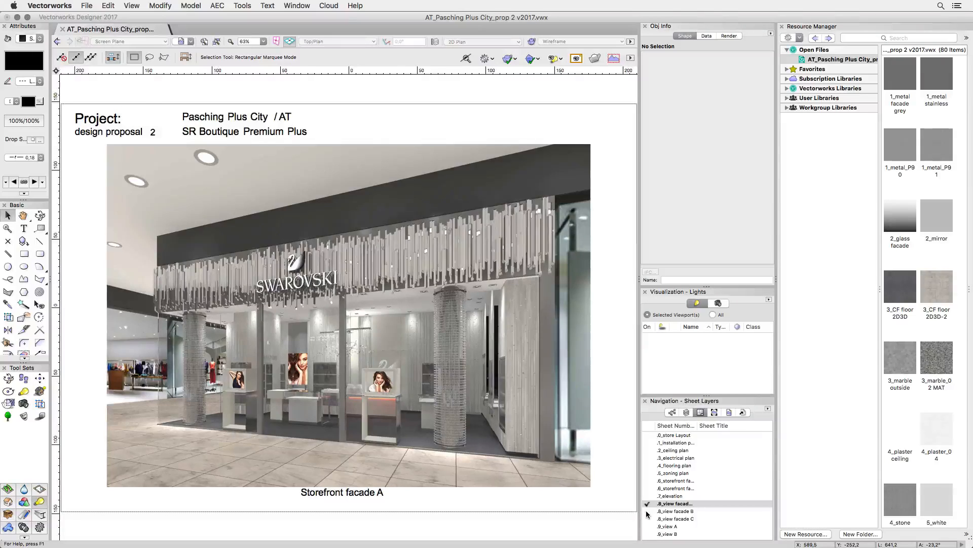
{"action": "left_click", "coordinate": [675, 502]}
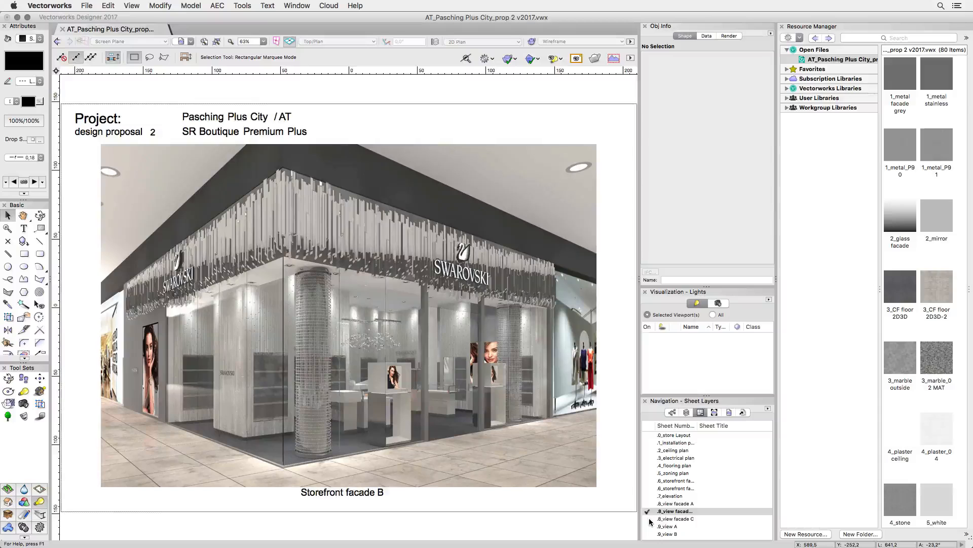
{"action": "left_click", "coordinate": [675, 518]}
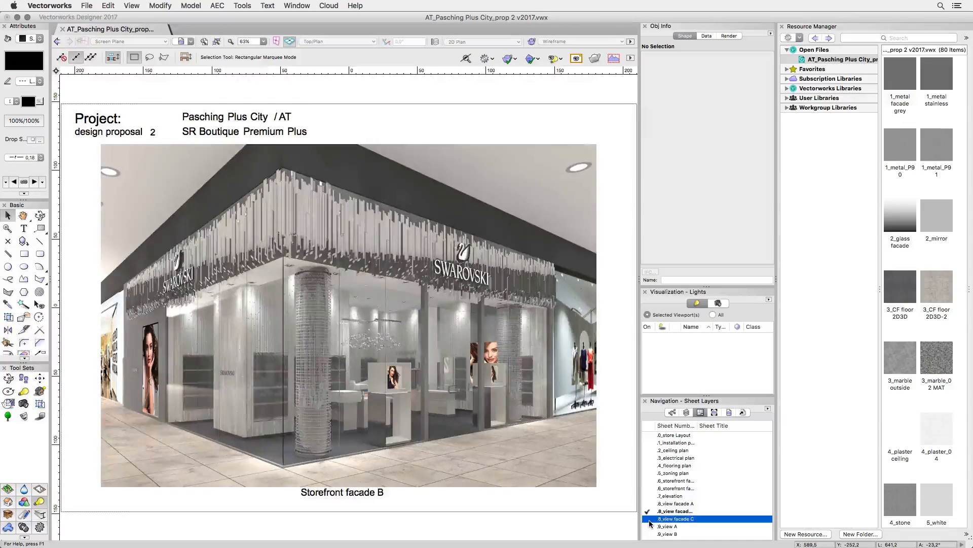
{"action": "double_click", "coordinate": [675, 518]}
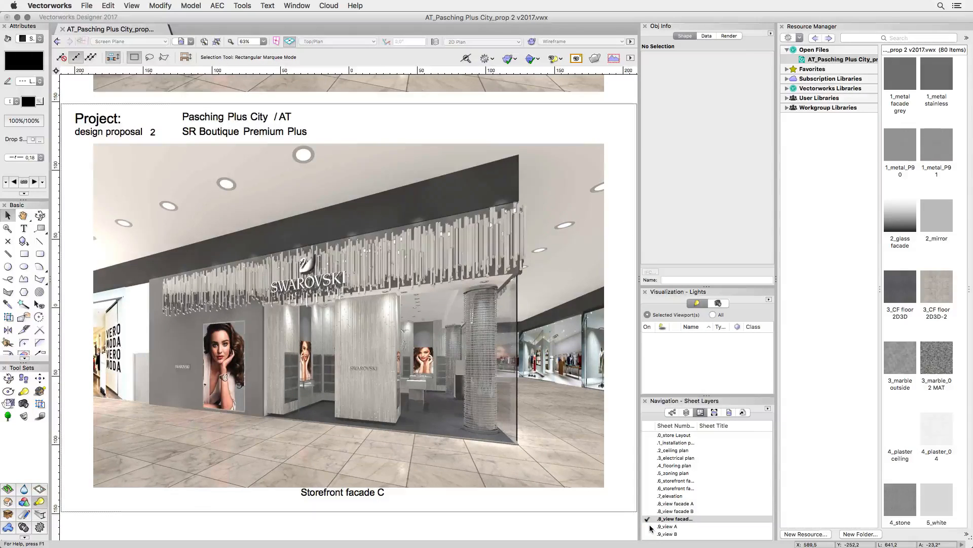
Page through the Interior view A, B and C rendering sheets.
{"action": "left_click", "coordinate": [667, 527]}
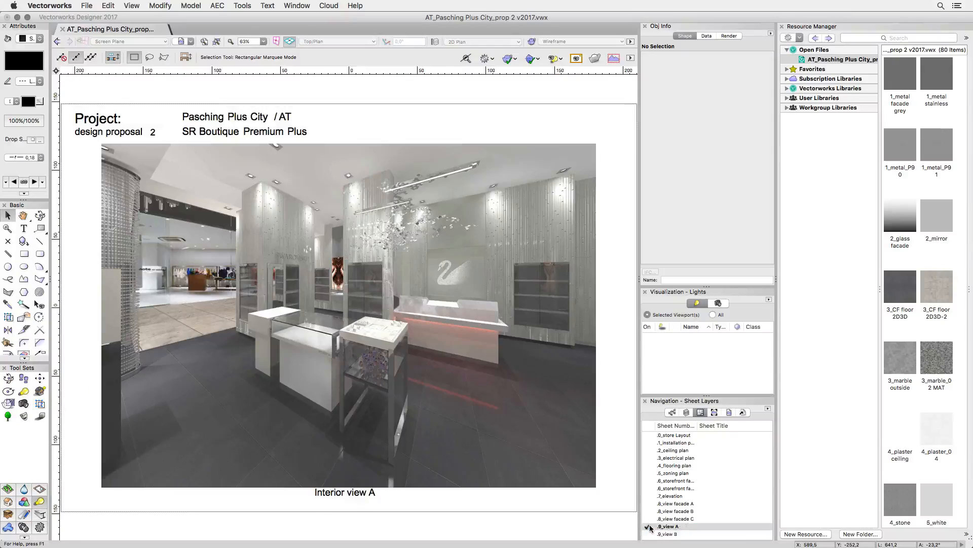
{"action": "left_click", "coordinate": [676, 533]}
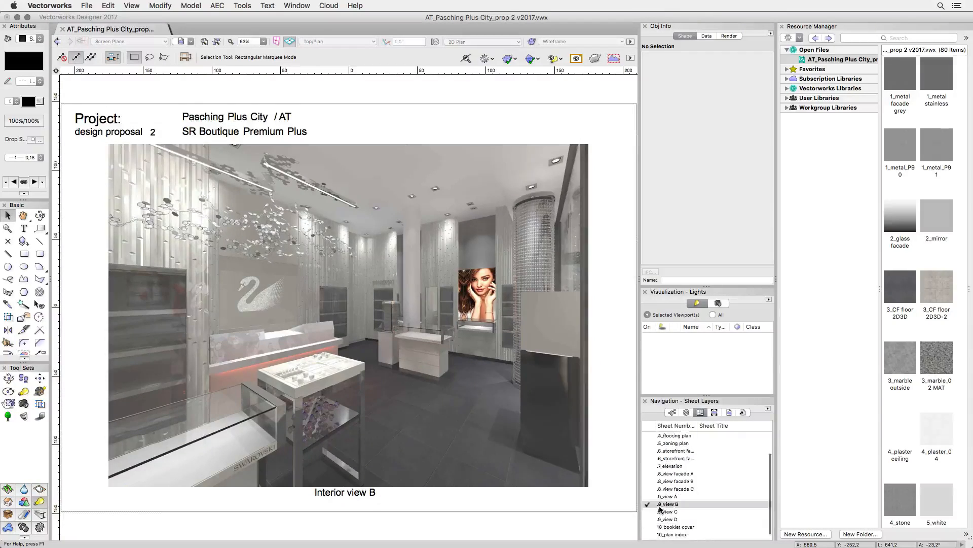
{"action": "scroll", "scroll_direction": "down", "scroll_amount": 3}
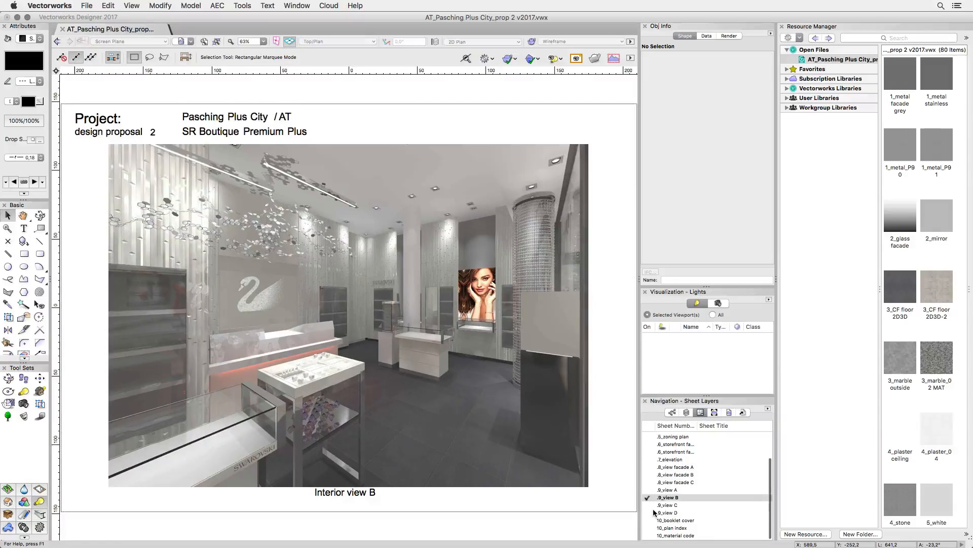
{"action": "left_click", "coordinate": [670, 505]}
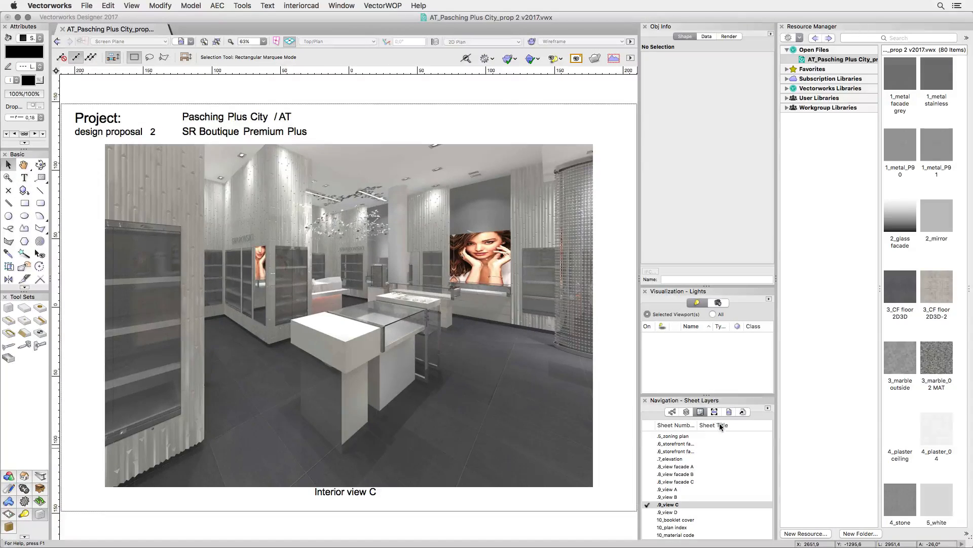
Move a ceiling lamp and add round drill holes in the 3D lighting view, then return to Interior view C.
{"action": "left_click", "coordinate": [729, 411]}
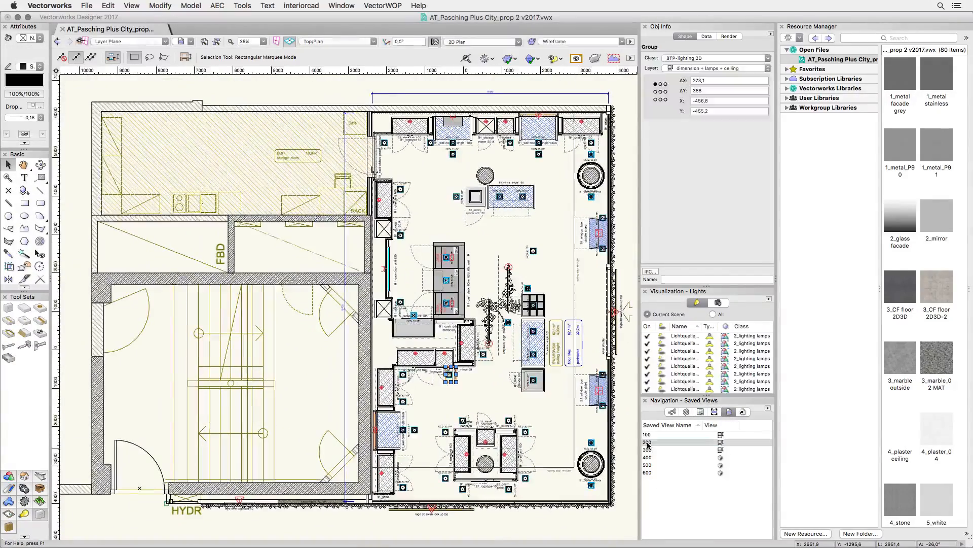
{"action": "double_click", "coordinate": [648, 464]}
{"action": "type", "text": "2"}
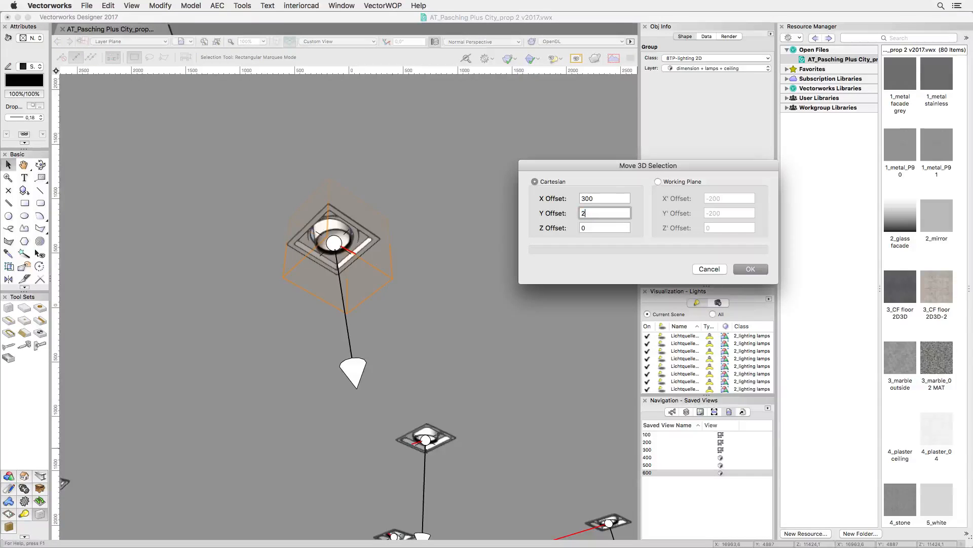
{"action": "left_click", "coordinate": [749, 269]}
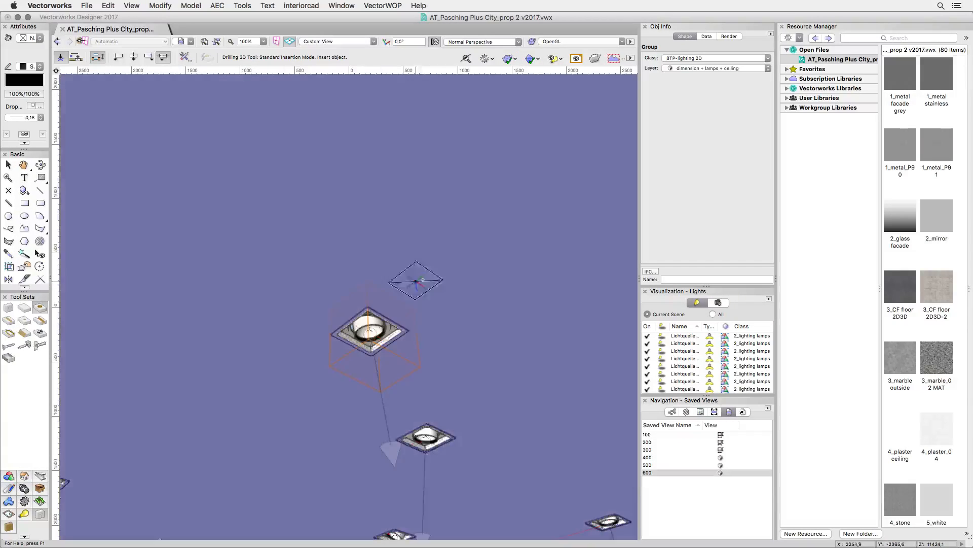
{"action": "left_click", "coordinate": [427, 280]}
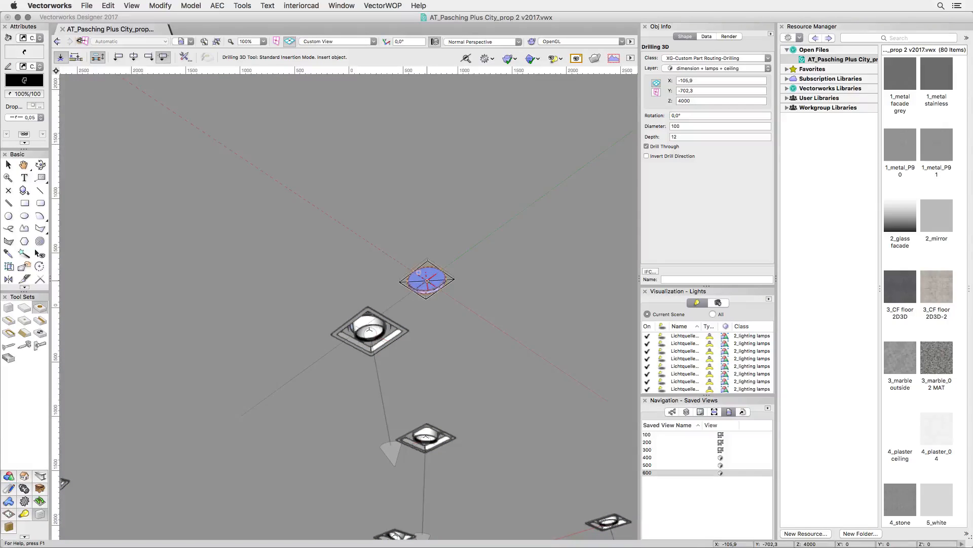
{"action": "left_click", "coordinate": [9, 164]}
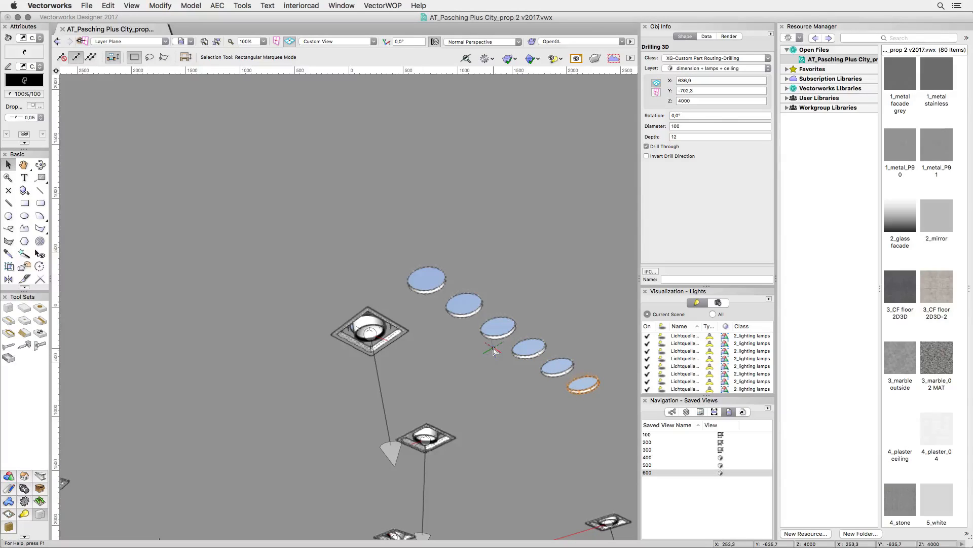
{"action": "double_click", "coordinate": [668, 505]}
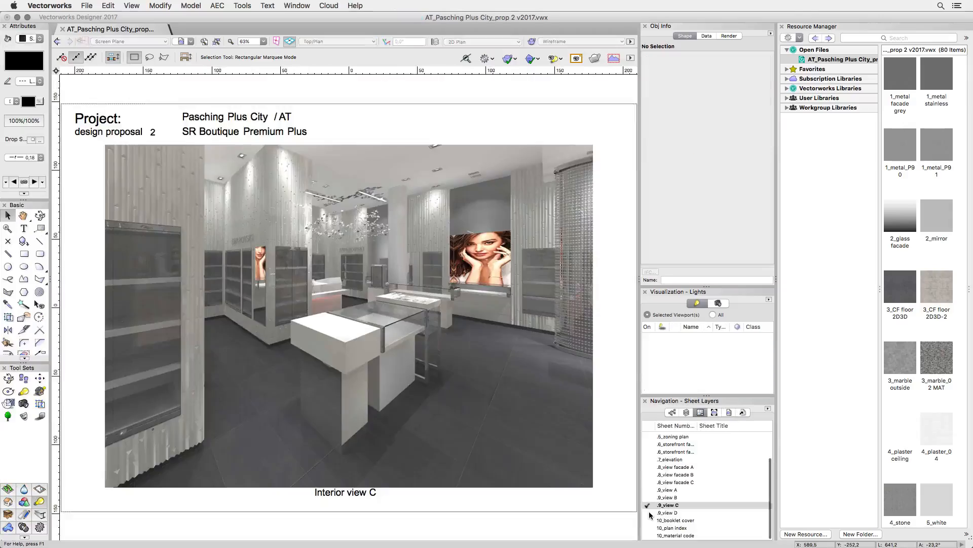
Show the 7_elevation sheet with section A above section B.
{"action": "left_click", "coordinate": [670, 458]}
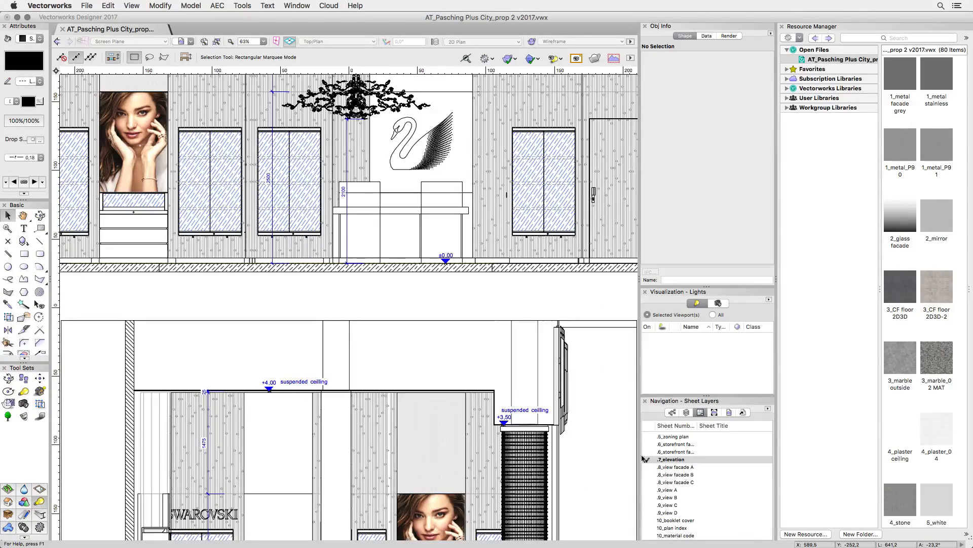
{"action": "scroll", "scroll_direction": "down", "scroll_amount": 3}
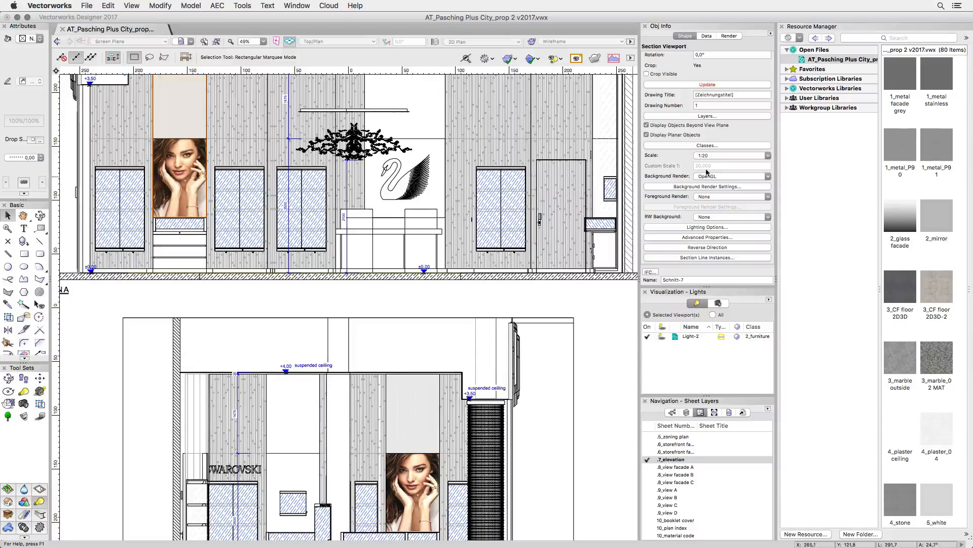
Set the section viewport's Background Render to Hidden Line, update it and deselect.
{"action": "left_click", "coordinate": [766, 175]}
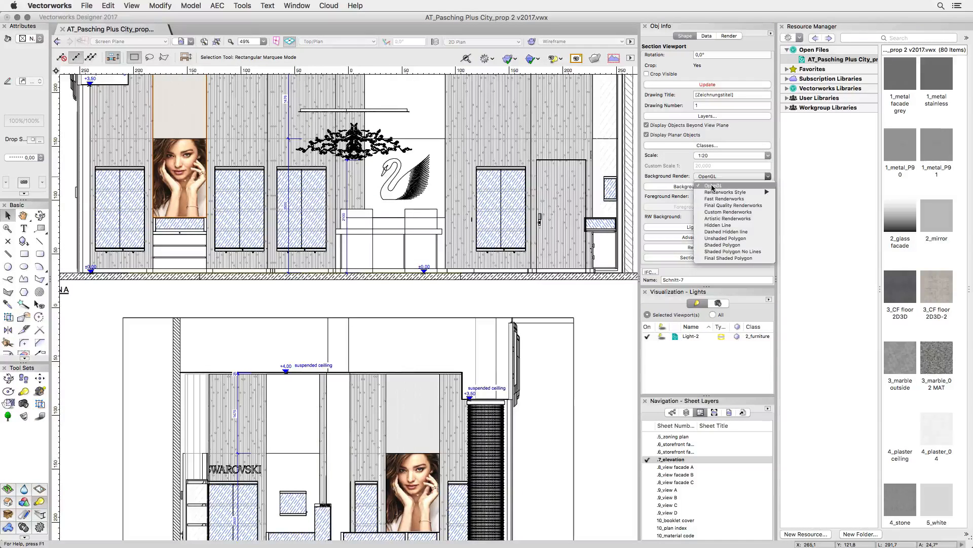
{"action": "left_click", "coordinate": [726, 184]}
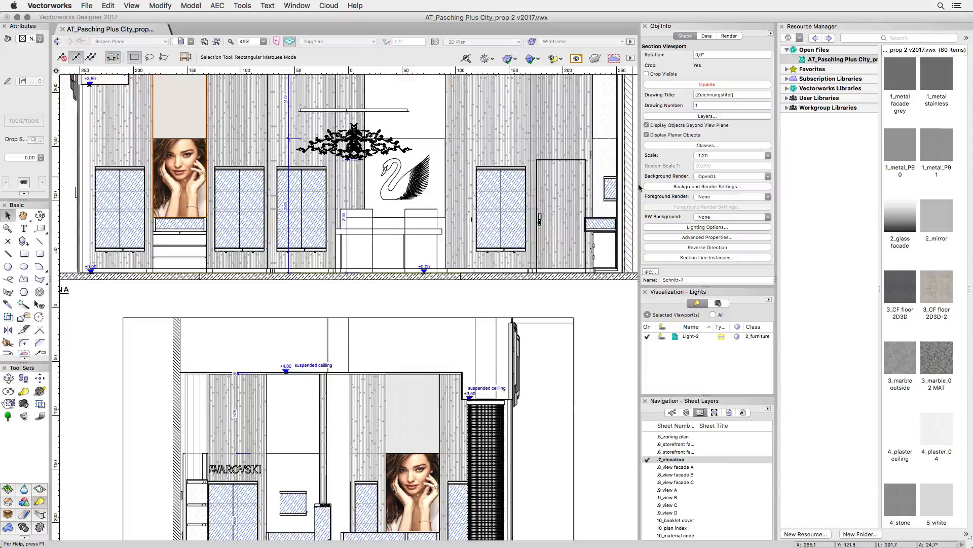
{"action": "left_click", "coordinate": [733, 176]}
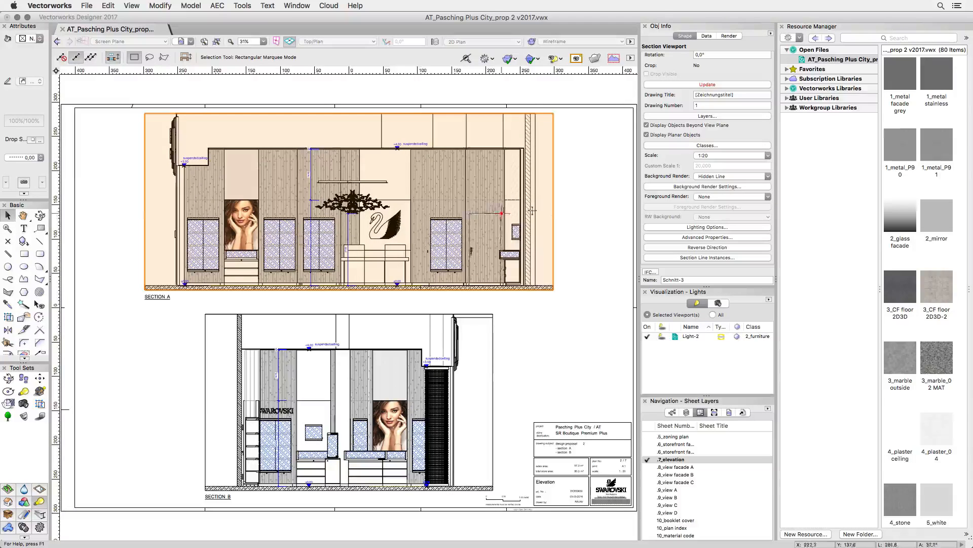
{"action": "left_click", "coordinate": [591, 211]}
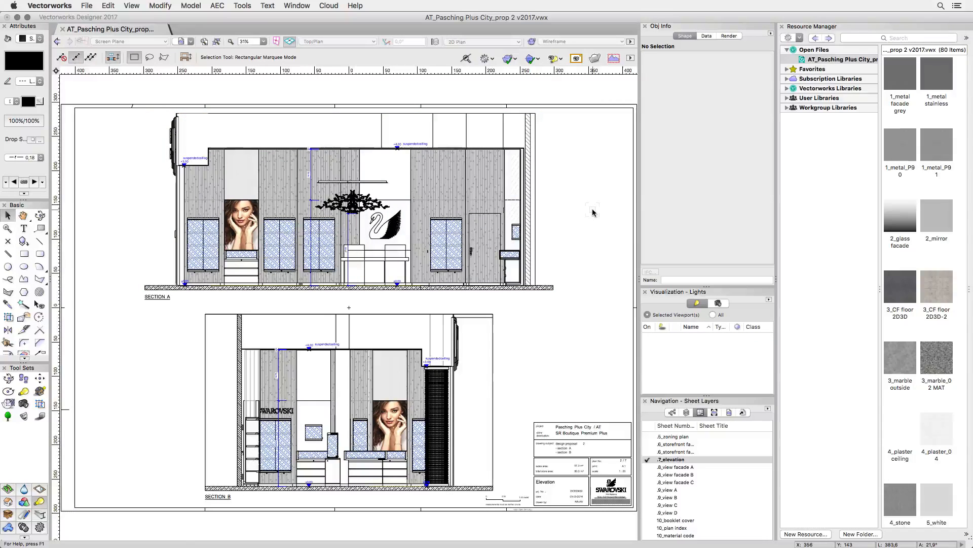